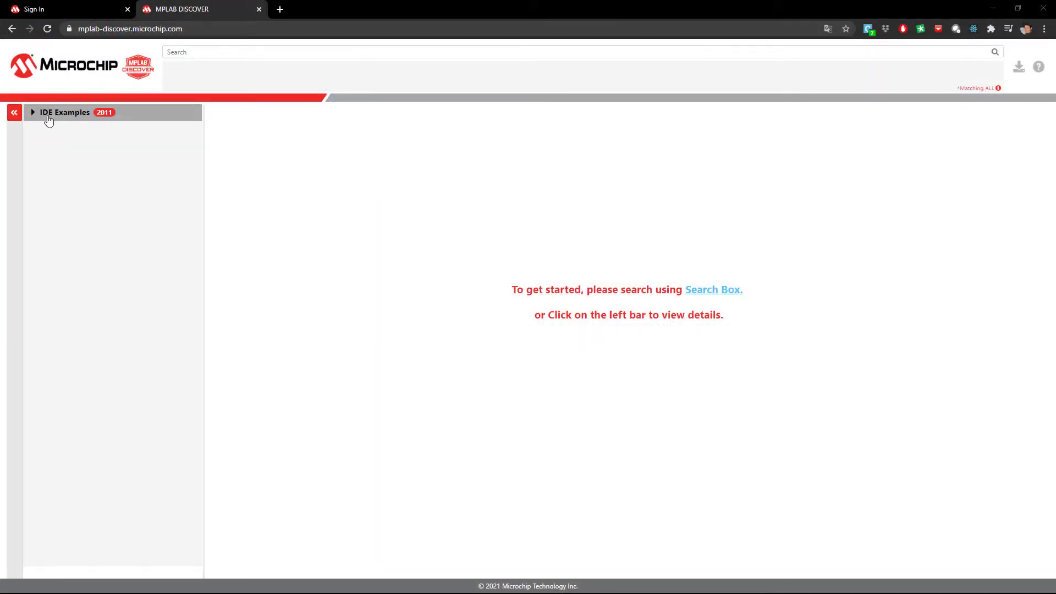
Browse Motor Control IDE examples through ACIM, BLDC and PMSM subcategories.
left_click(65, 112)
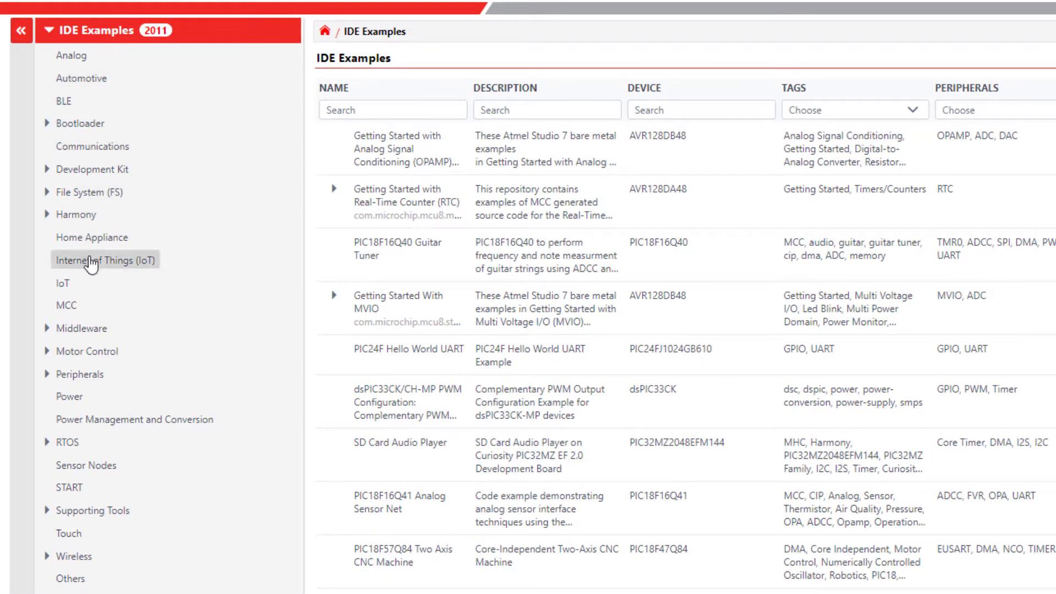
left_click(88, 351)
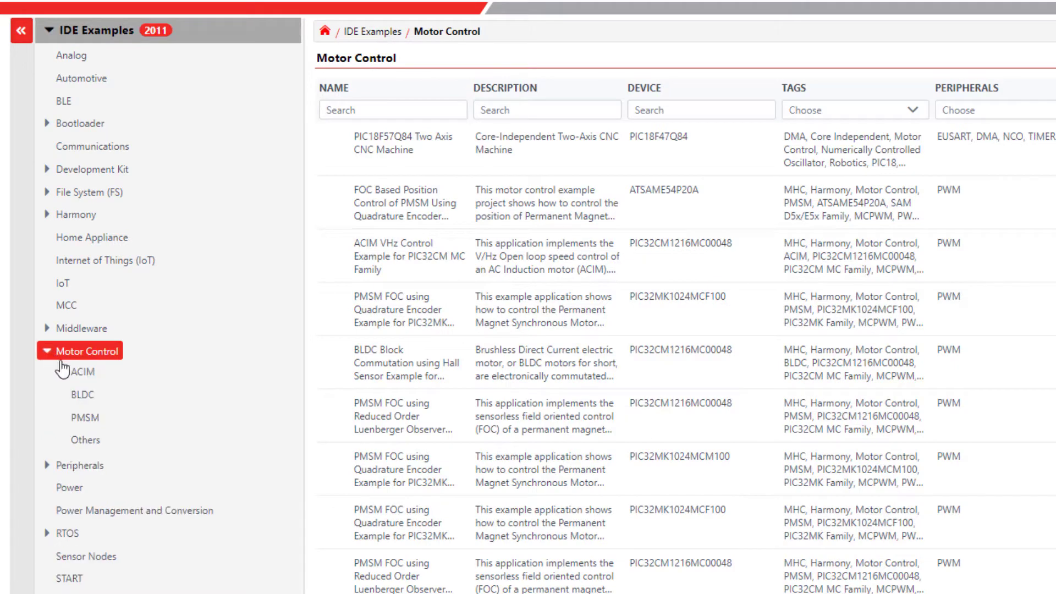
left_click(82, 371)
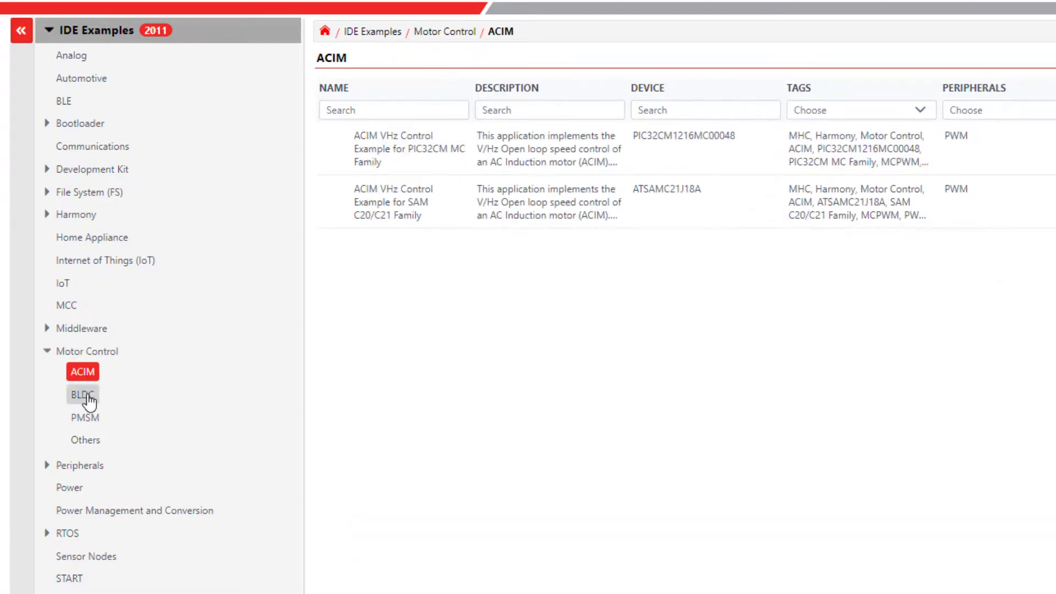
left_click(81, 394)
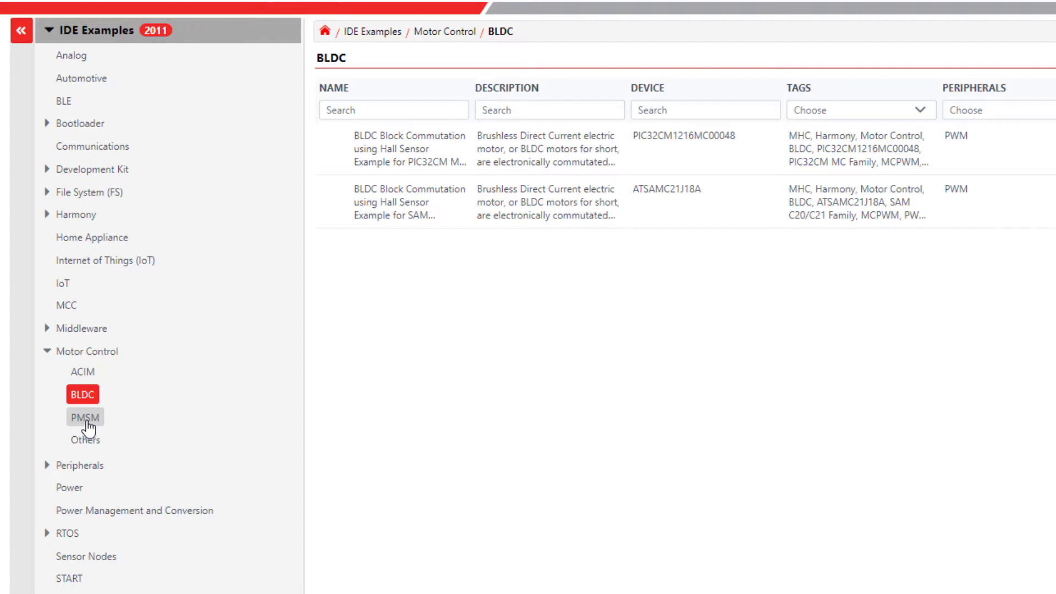
left_click(83, 418)
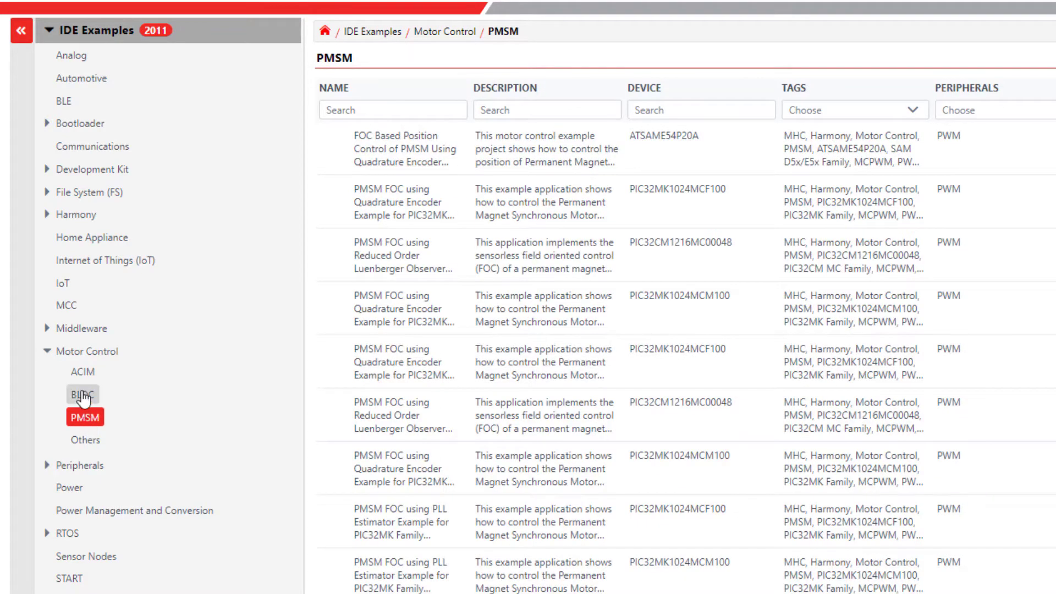
From the BLDC list, view the BLDC Block Commutation Hall Sensor example for PIC32CM MC.
left_click(83, 395)
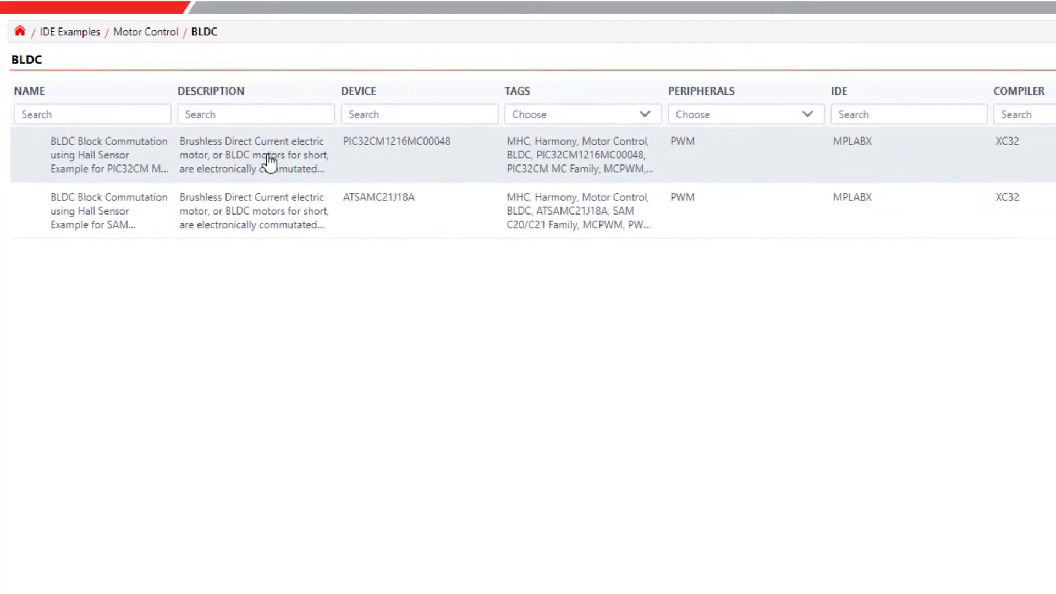
left_click(109, 155)
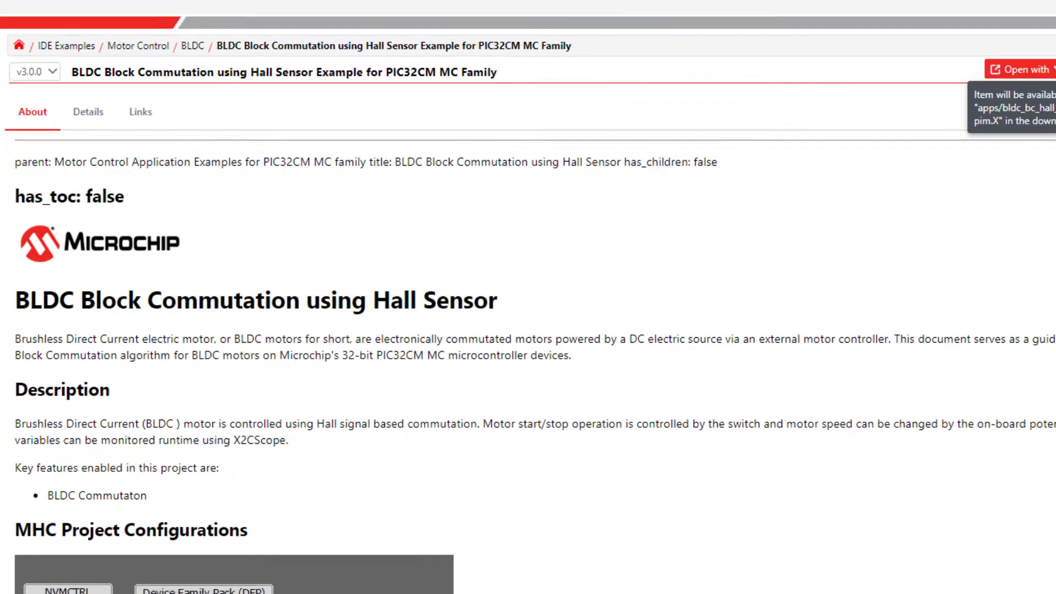
left_click(1007, 28)
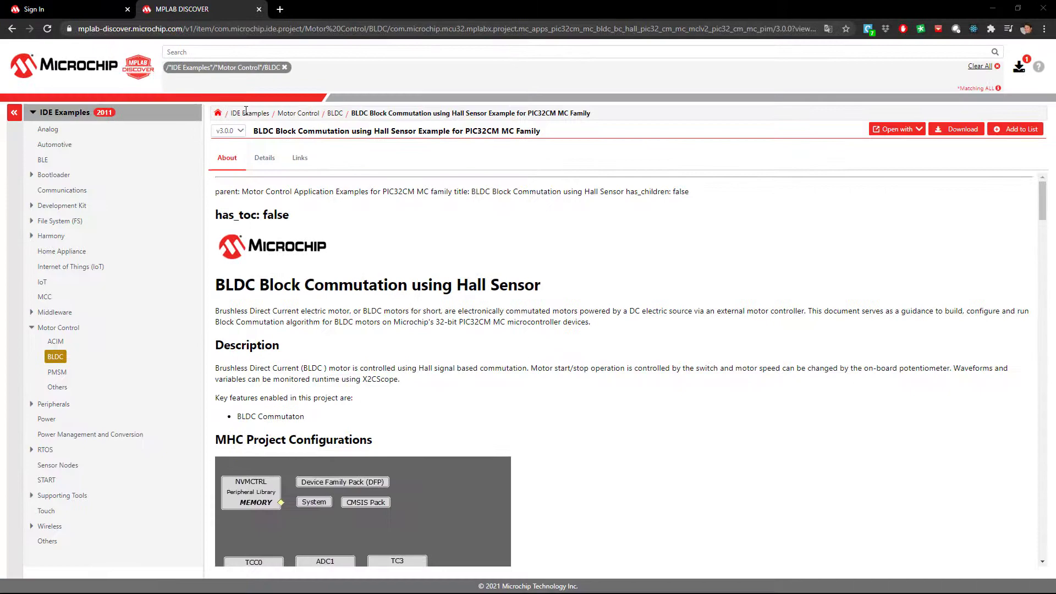
Return to all 2011 IDE examples and filter the Configurator column to MCC (150 results).
left_click(250, 113)
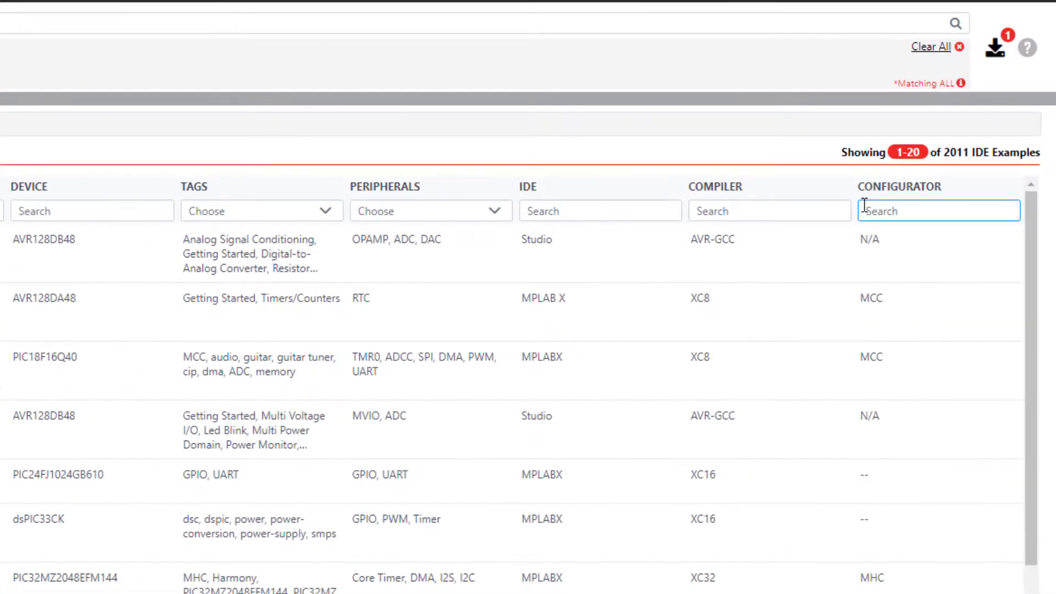
type("MHC")
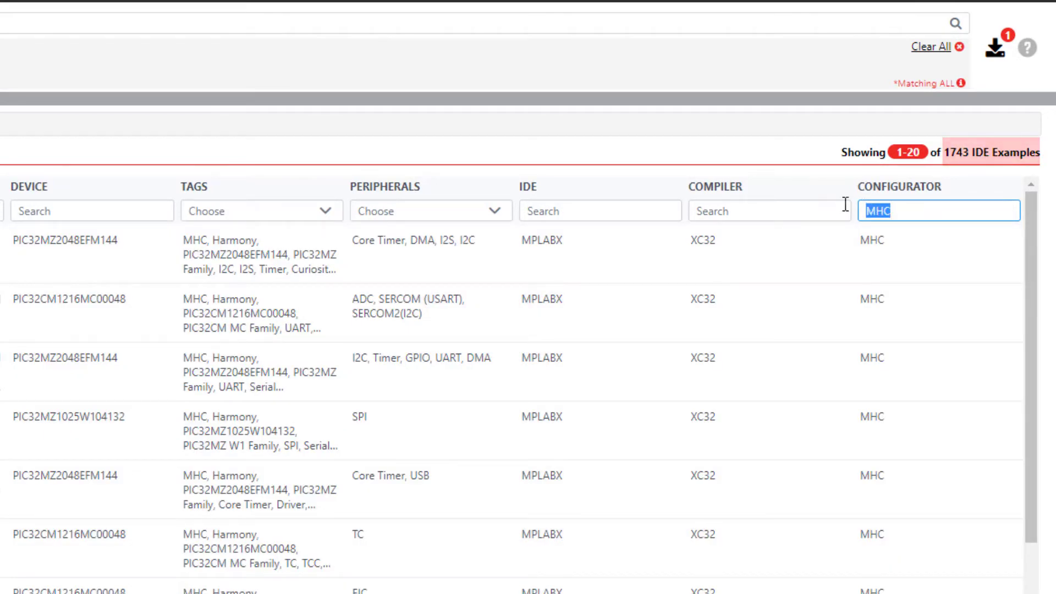
type("MCC")
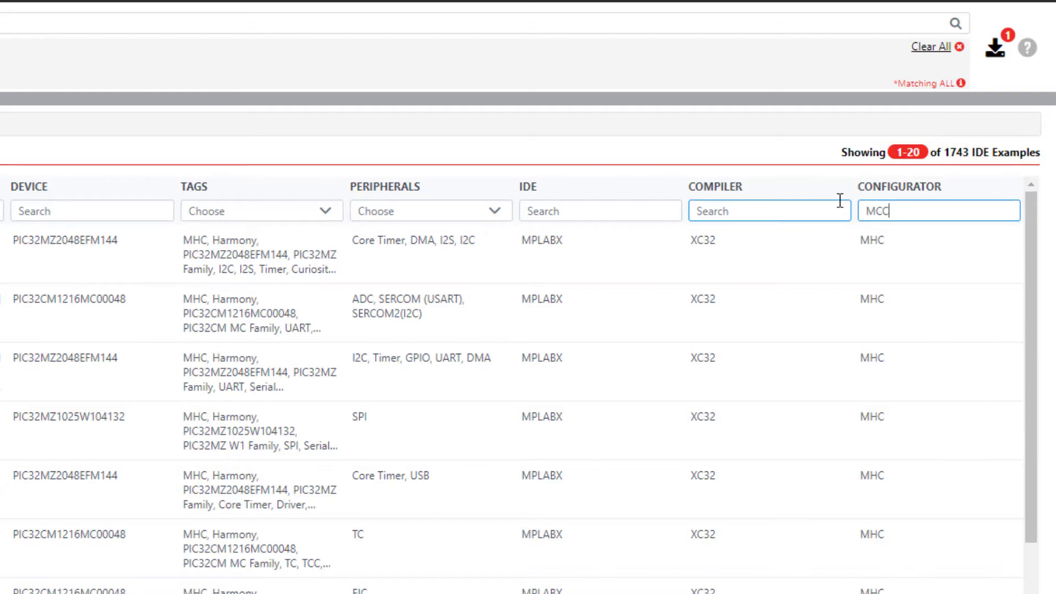
type("MCC")
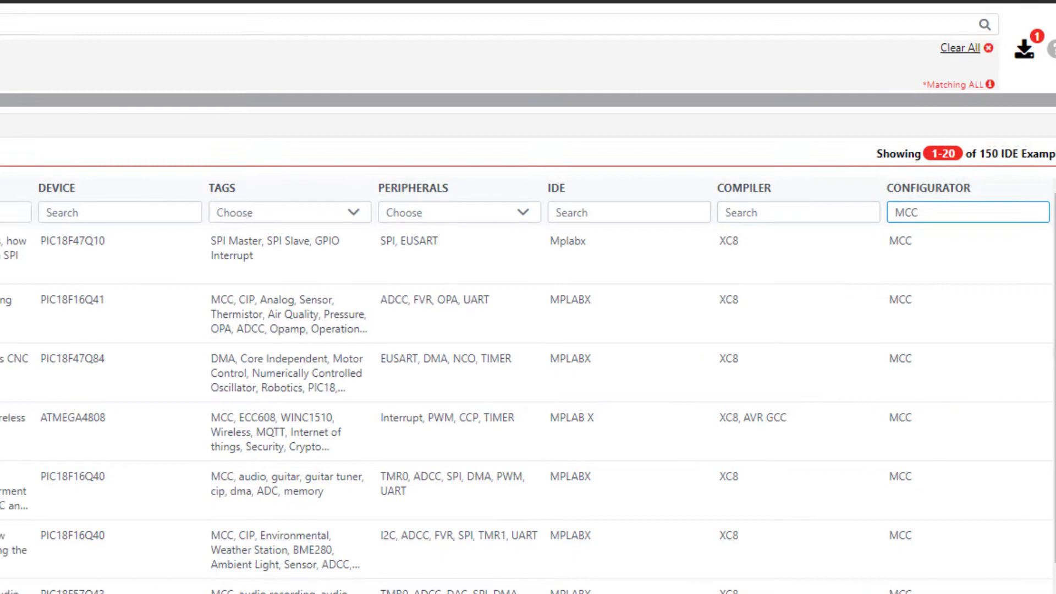
Search Opamp with a device filter and view Getting Started with the Operational Amplifier on PIC18F16Q41.
scroll("up", 3)
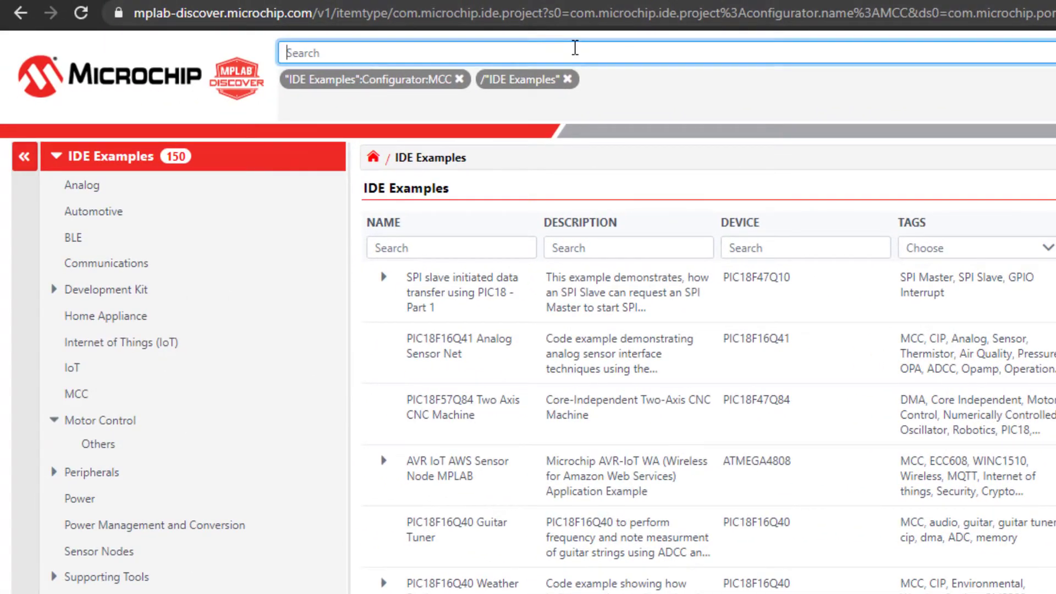
type("Opamp")
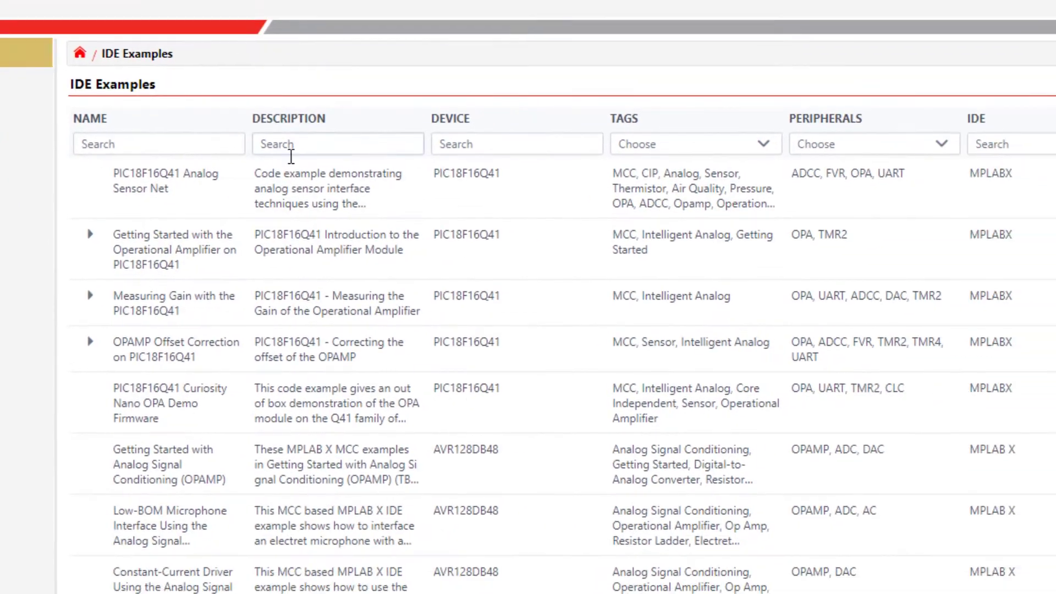
type("AVR")
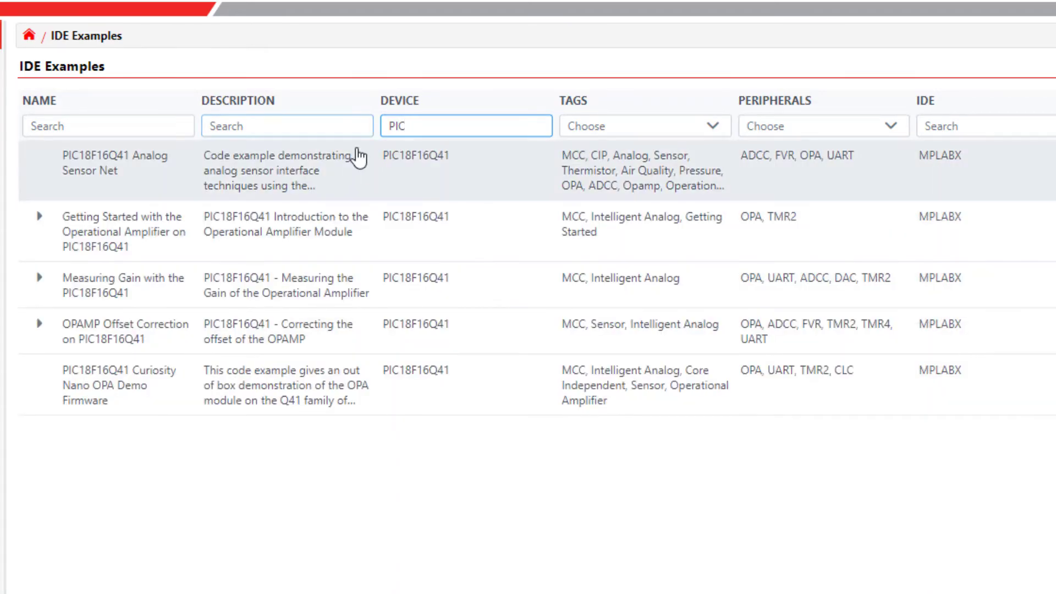
left_click(122, 231)
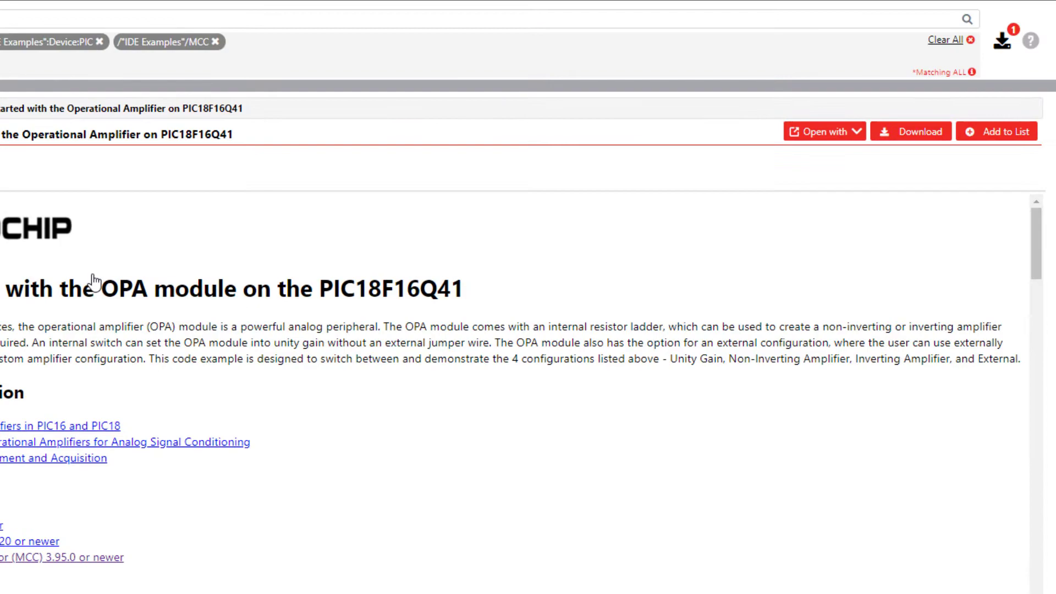
Download the PIC18F16Q41 op-amp example and save the zip to the desktop.
left_click(997, 131)
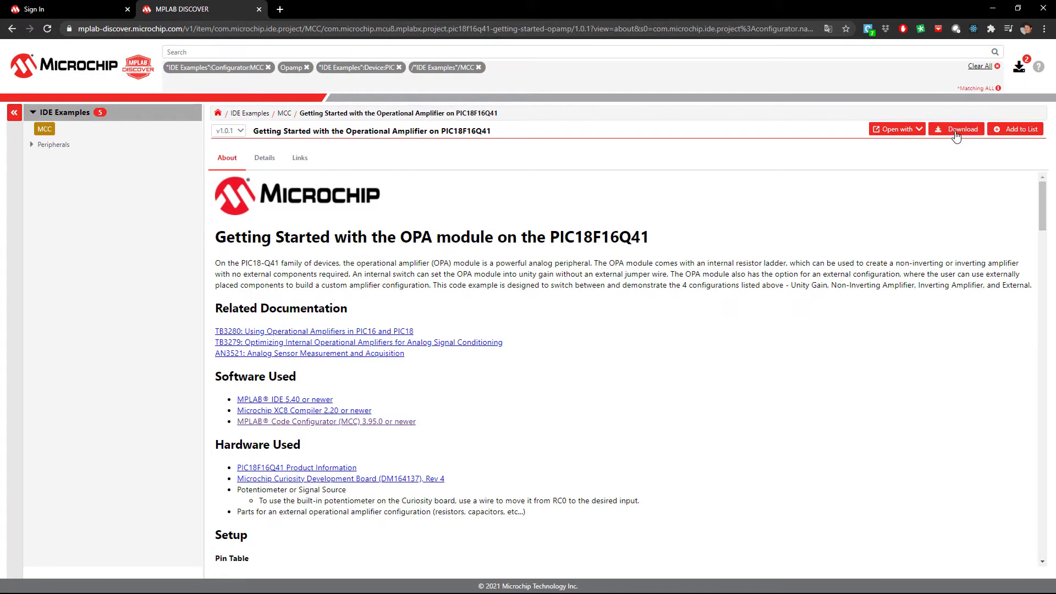
left_click(957, 128)
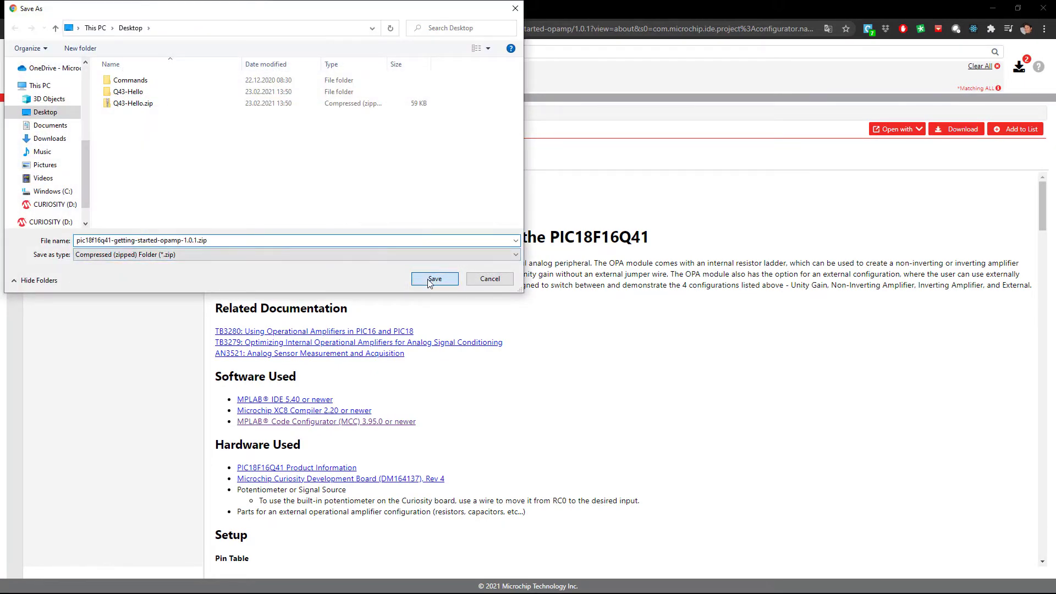
left_click(434, 278)
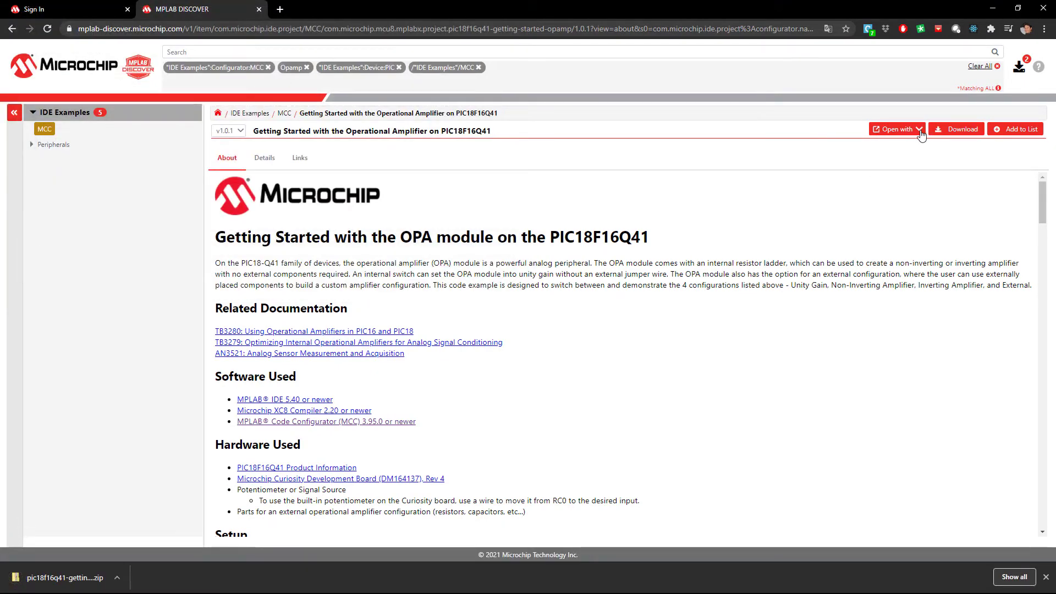
Show the Open with choices, GitHub and Xpress, for the op-amp example.
left_click(897, 128)
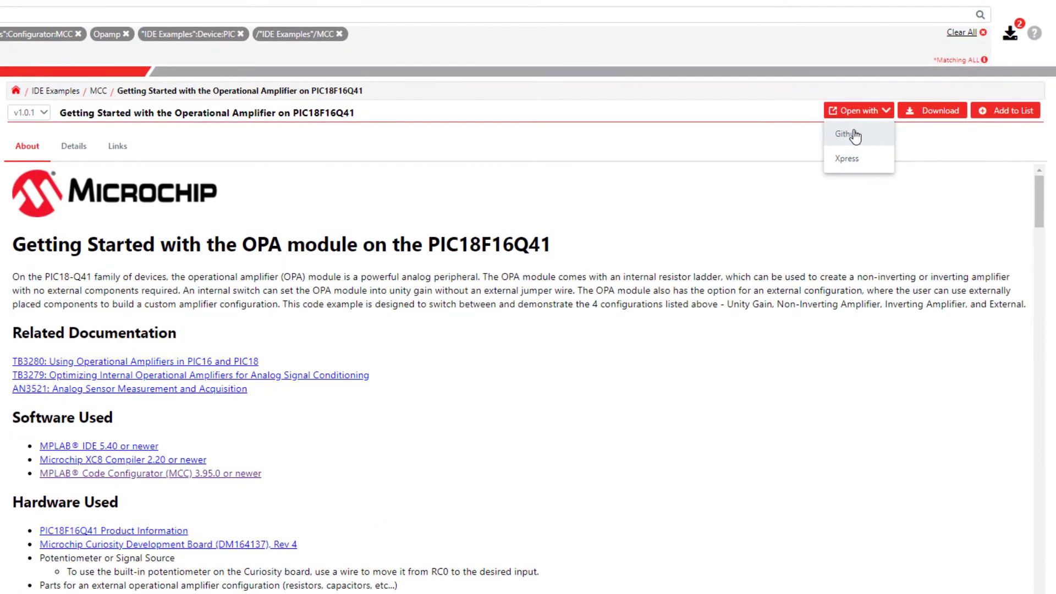
mouse_move(860, 159)
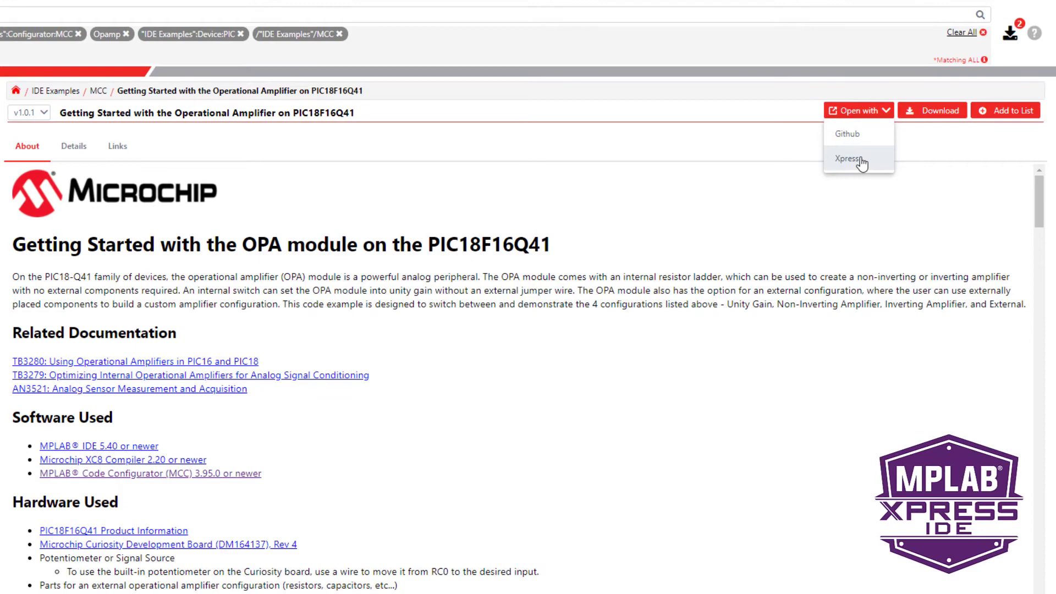
mouse_move(898, 239)
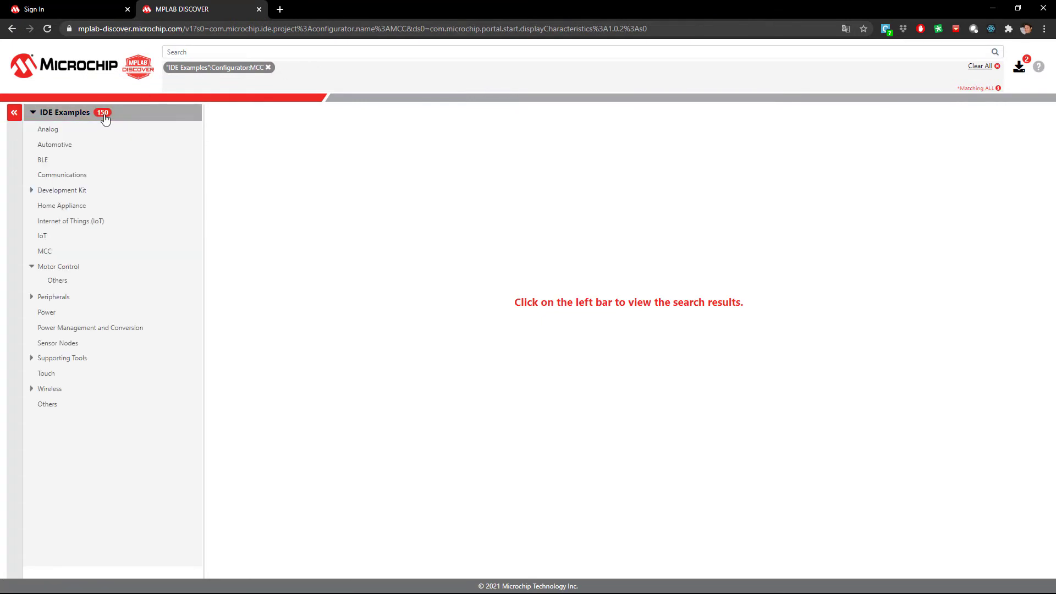
Return to the 150 MCC-filtered IDE examples list from the sidebar.
left_click(68, 112)
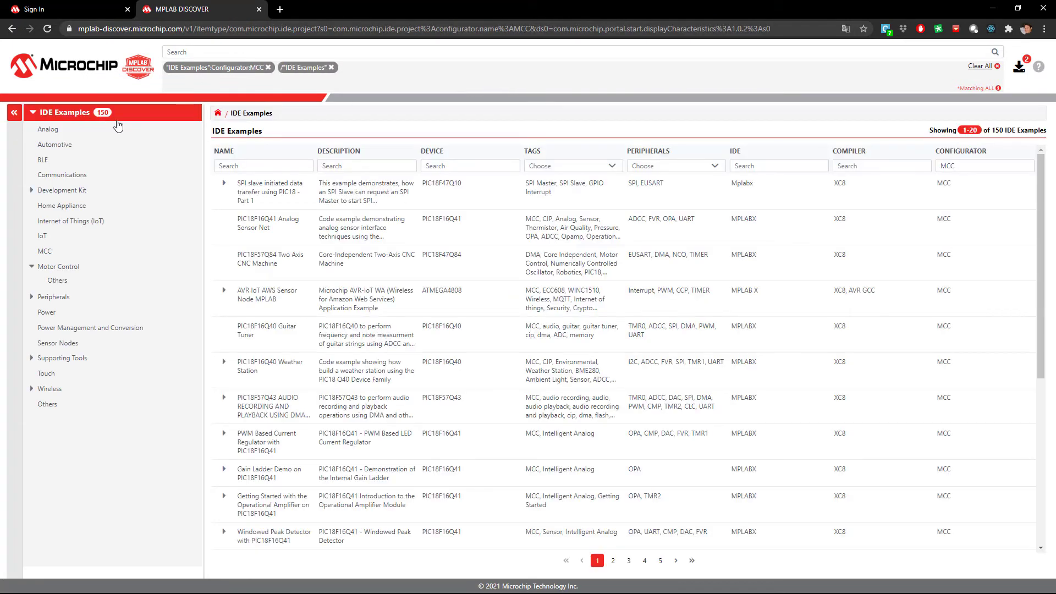